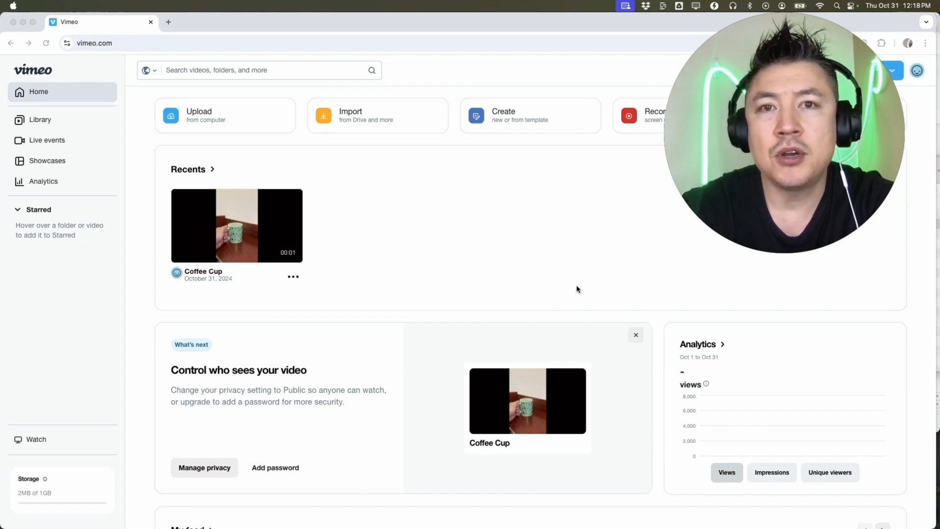
{"action": "mouse_move", "coordinate": [523, 259]}
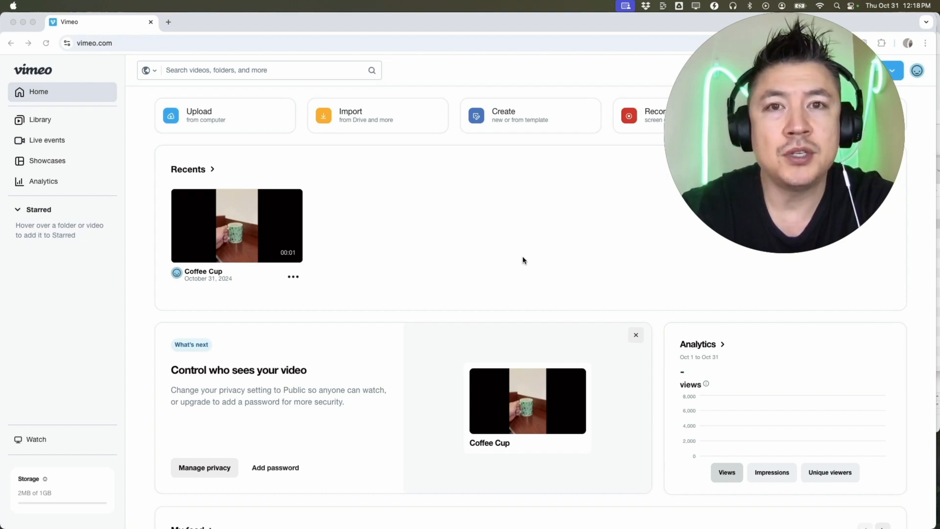
{"action": "mouse_move", "coordinate": [481, 272]}
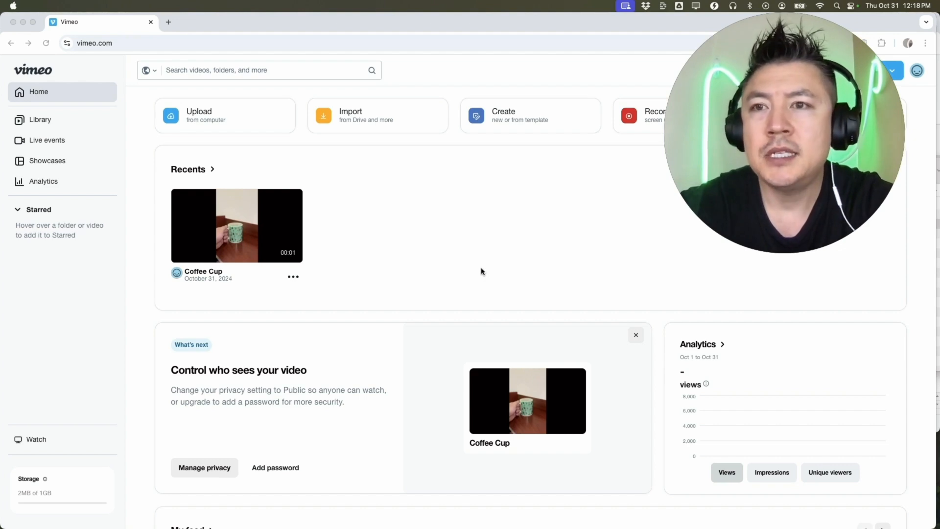
{"action": "mouse_move", "coordinate": [97, 105]}
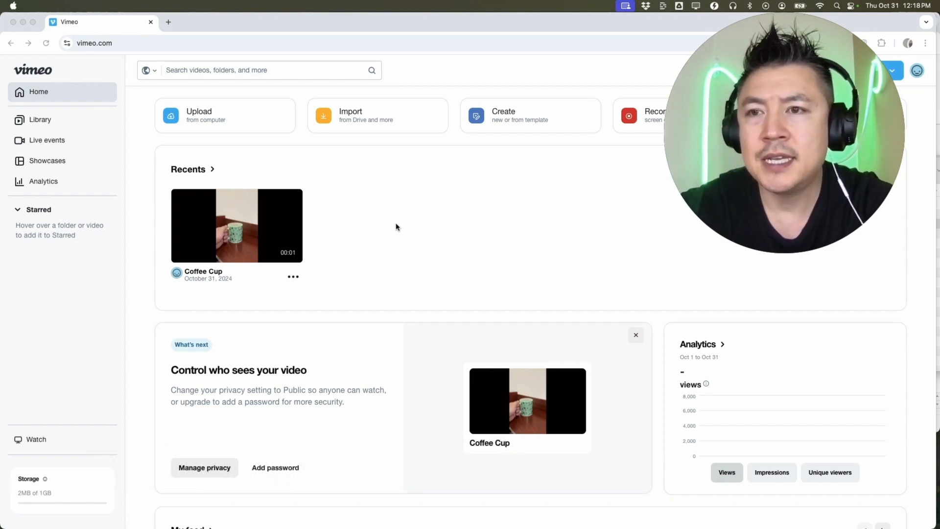
{"action": "mouse_move", "coordinate": [435, 263]}
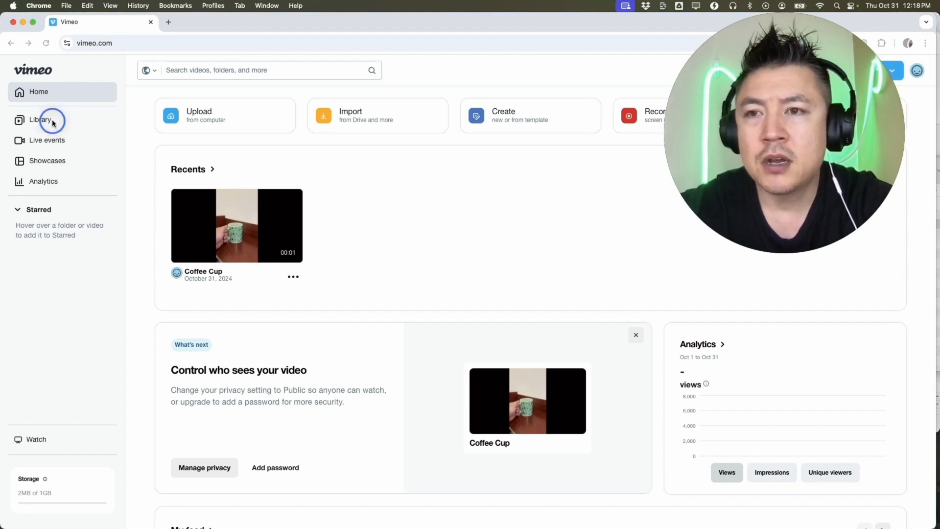
- Go to the Library and show the Coffee Cup video's action menu
{"action": "left_click", "coordinate": [40, 120]}
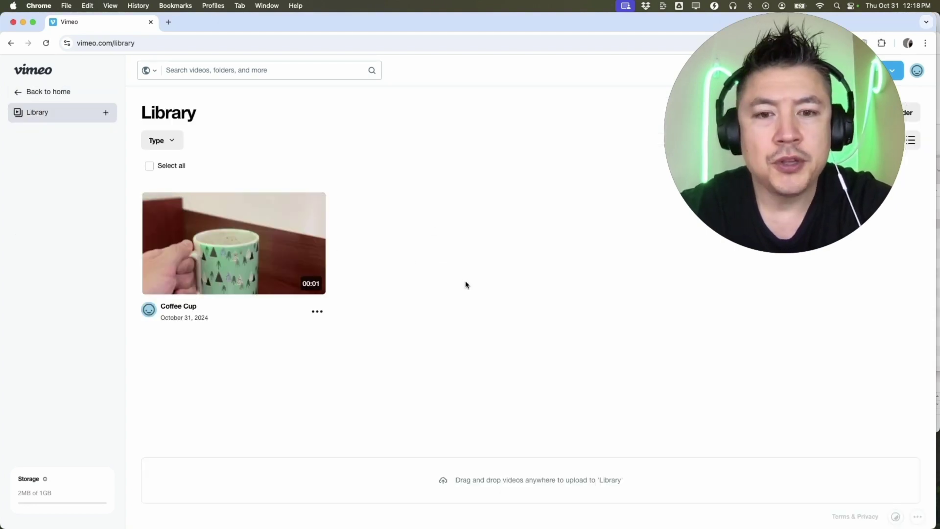
{"action": "mouse_move", "coordinate": [412, 234]}
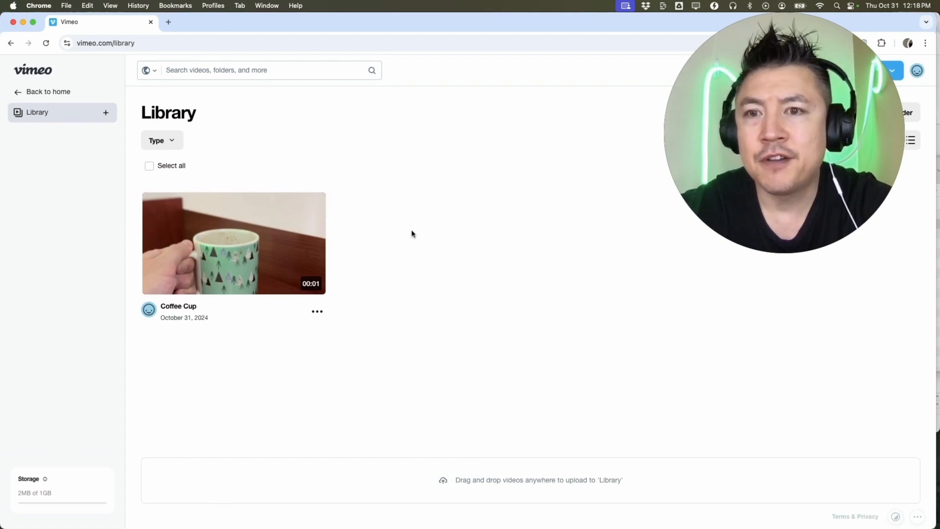
{"action": "mouse_move", "coordinate": [450, 245]}
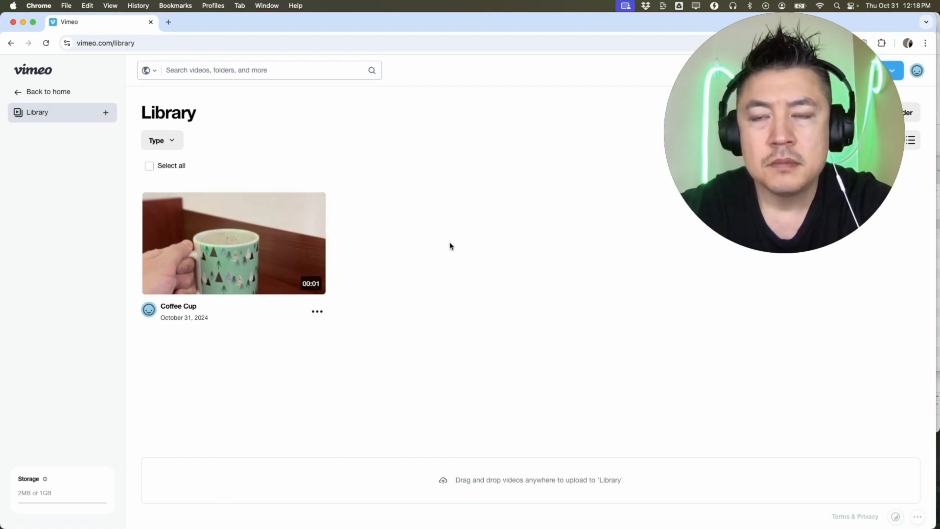
{"action": "mouse_move", "coordinate": [383, 317]}
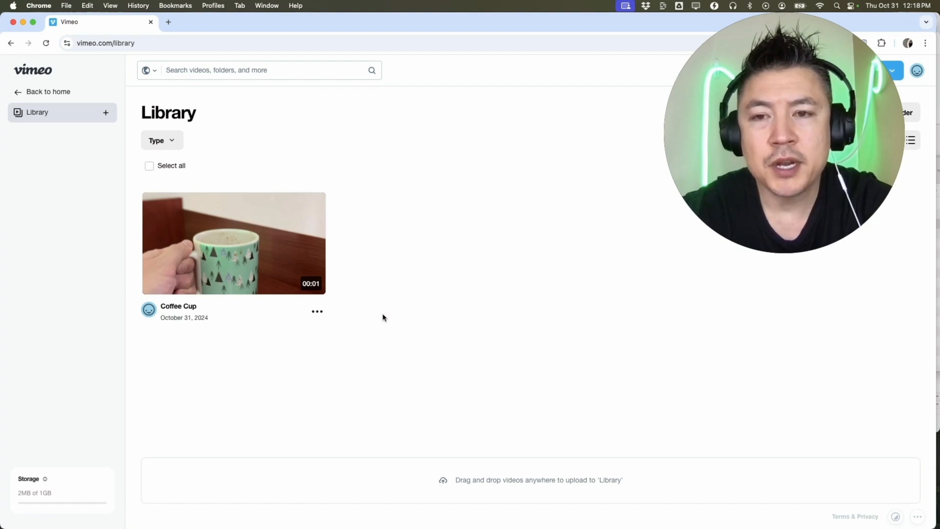
{"action": "left_click", "coordinate": [318, 311]}
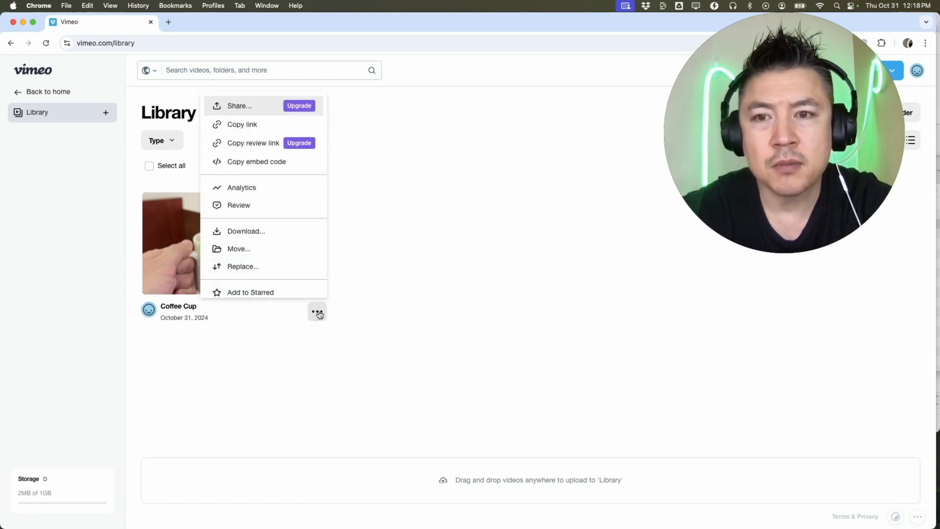
{"action": "mouse_move", "coordinate": [246, 232]}
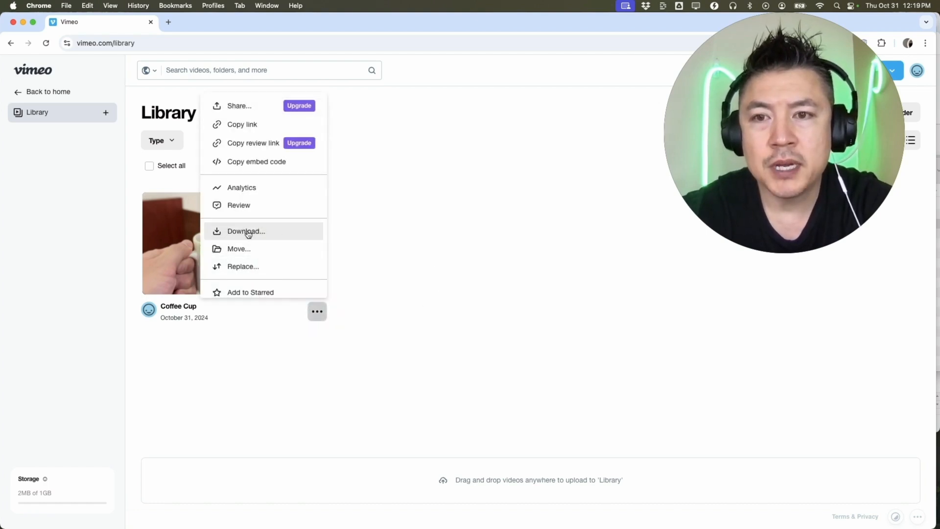
- Download the Coffee Cup video at 240p as coffee_cup (240p).mp4
{"action": "left_click", "coordinate": [245, 231]}
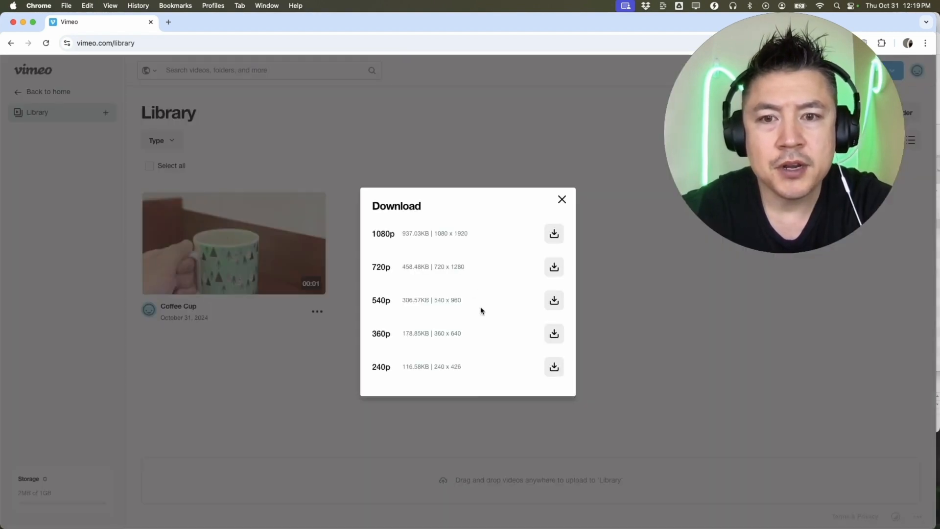
{"action": "mouse_move", "coordinate": [484, 329]}
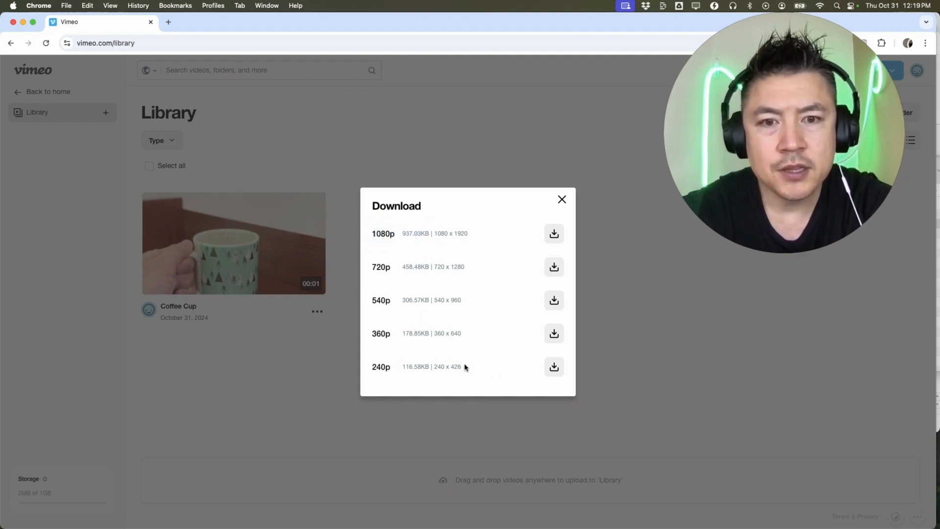
{"action": "mouse_move", "coordinate": [396, 237]}
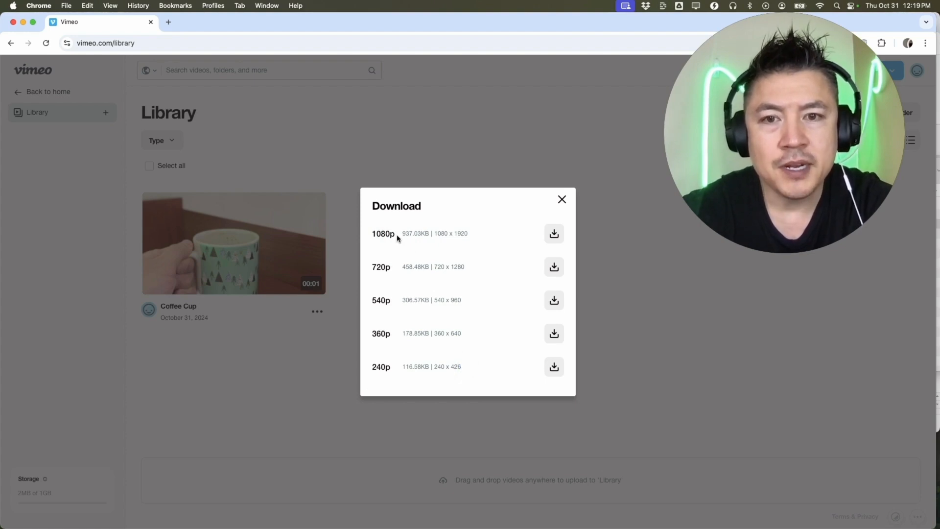
{"action": "mouse_move", "coordinate": [396, 317]}
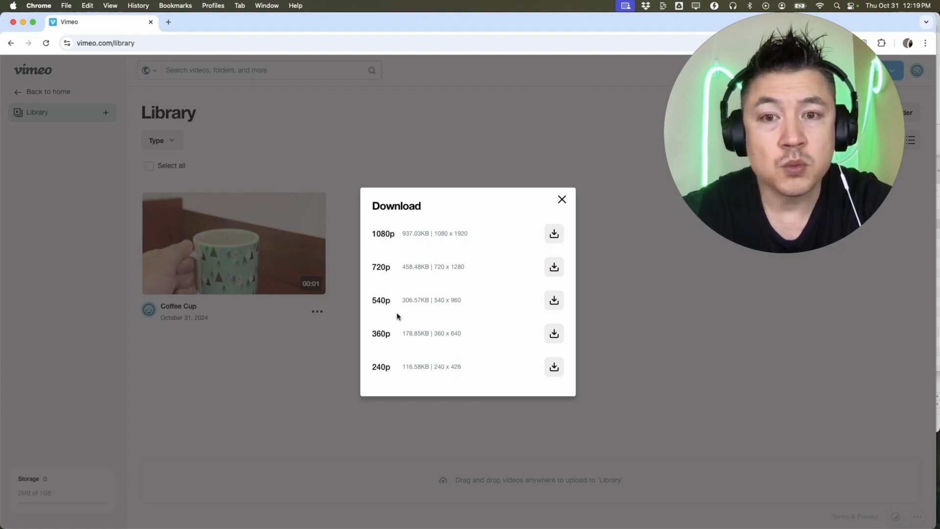
{"action": "mouse_move", "coordinate": [406, 248]}
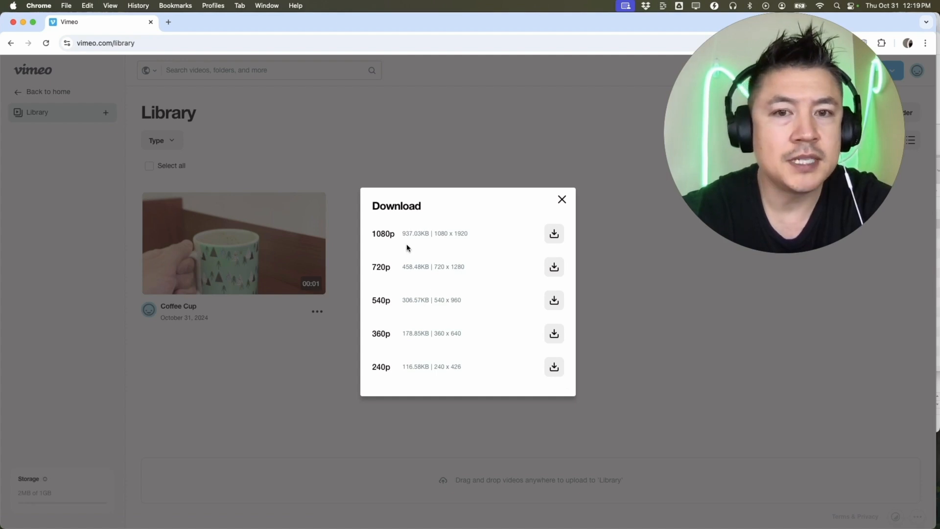
{"action": "mouse_move", "coordinate": [422, 248]}
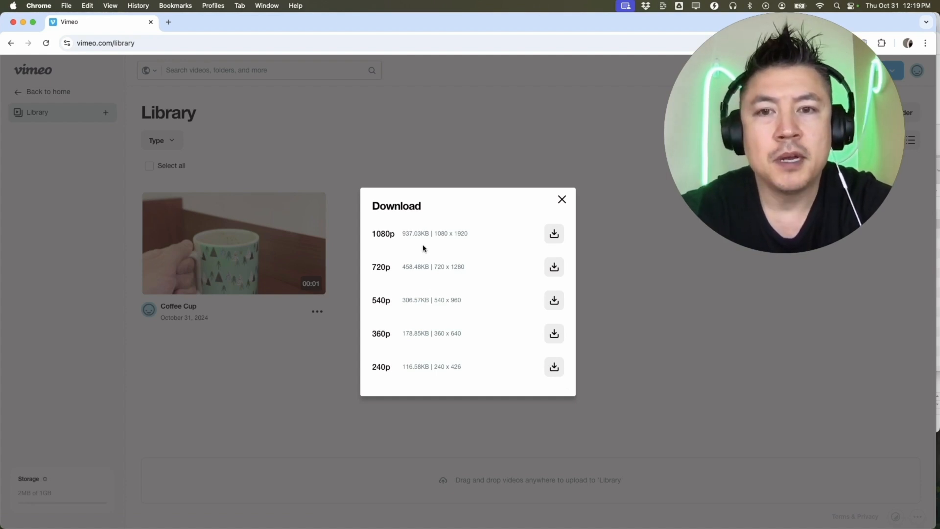
{"action": "left_click", "coordinate": [553, 366]}
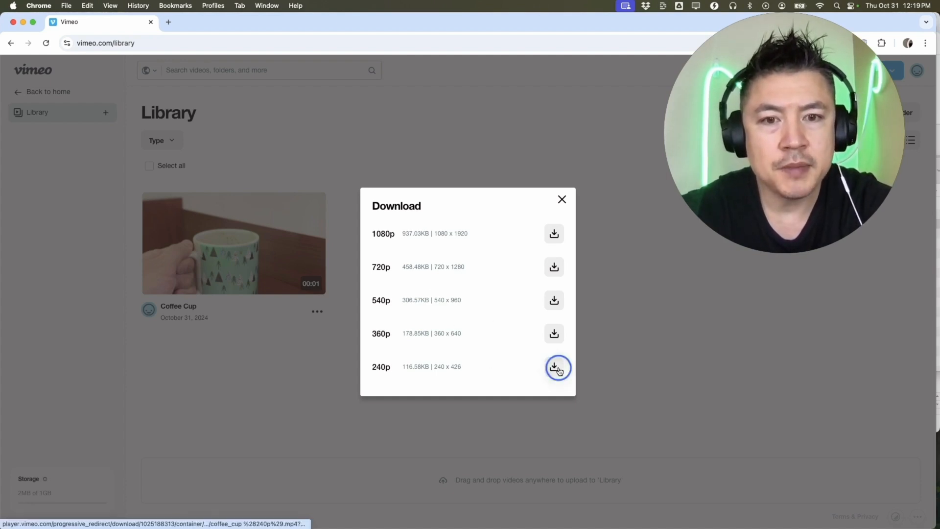
{"action": "left_click", "coordinate": [553, 366]}
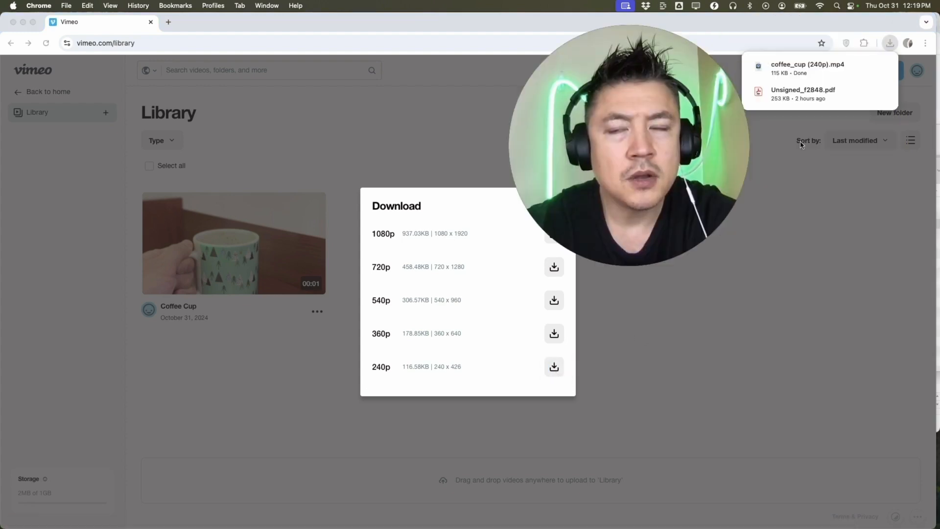
- Open coffee_cup (240p).mp4 from Chrome's downloads in QuickTime Player and play it
{"action": "left_click", "coordinate": [807, 67]}
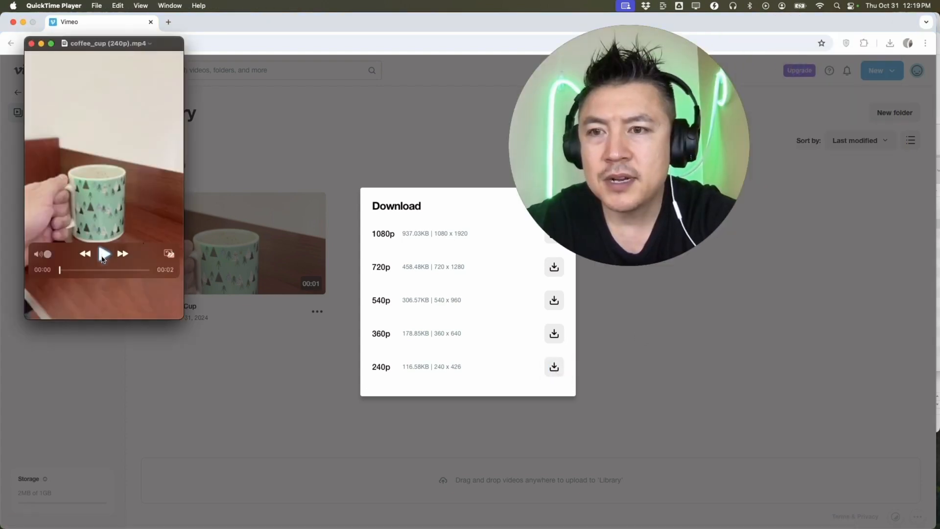
{"action": "left_click", "coordinate": [103, 253]}
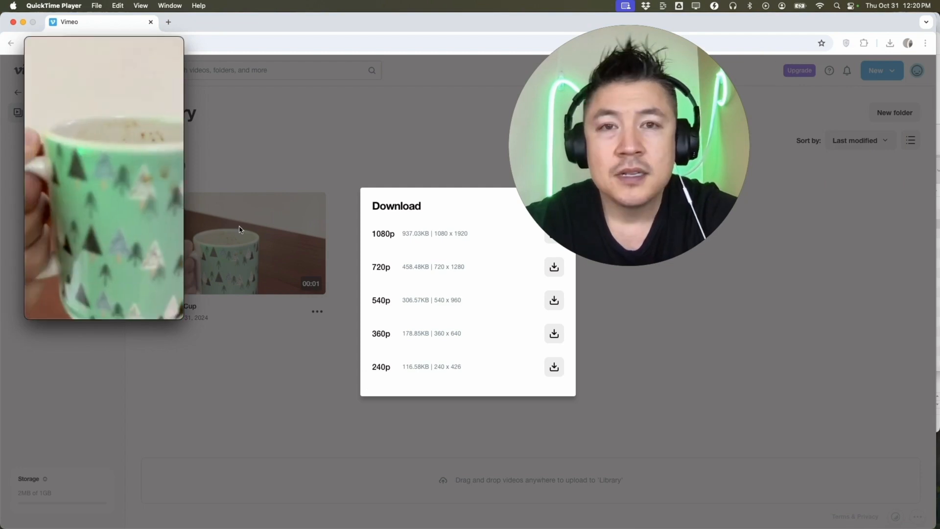
{"action": "mouse_move", "coordinate": [330, 184]}
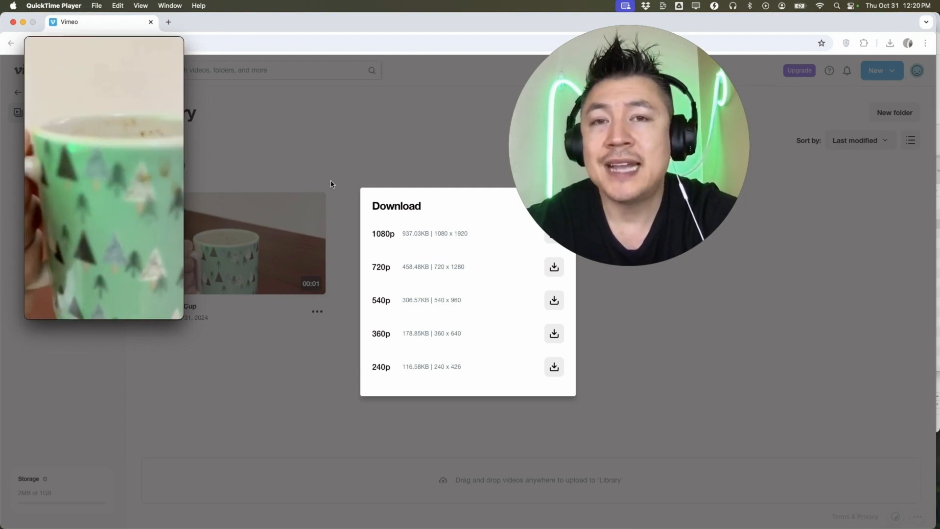